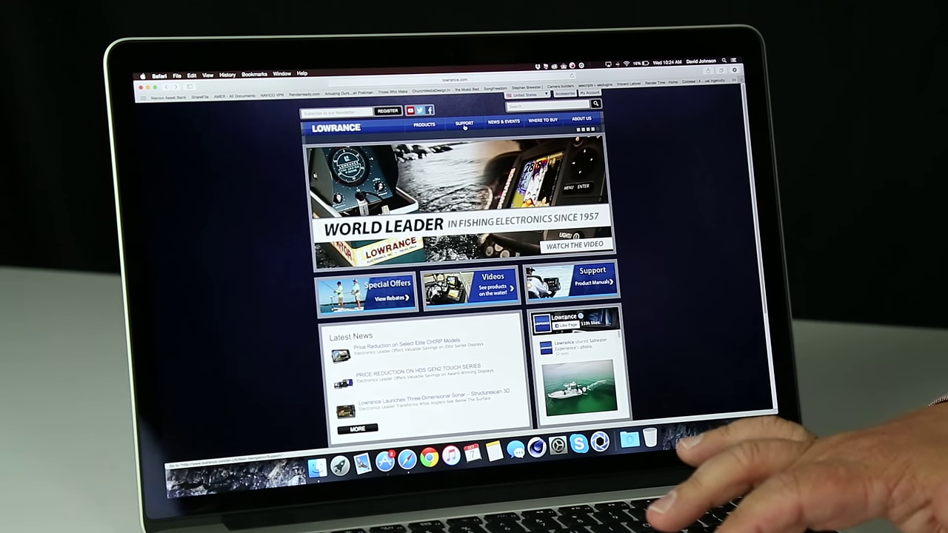
# Step: Open the Support menu on Lowrance.com to see the software updates list
pyautogui.click(465, 122)
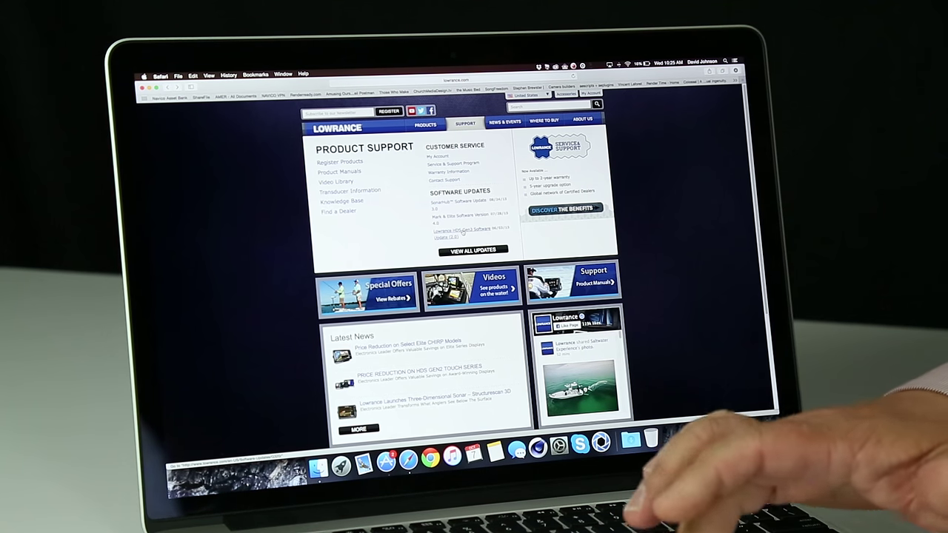
# Step: Open 'Lowrance HDS Gen3 Software Update (2.0)' and scroll to its Download Software section
pyautogui.click(463, 231)
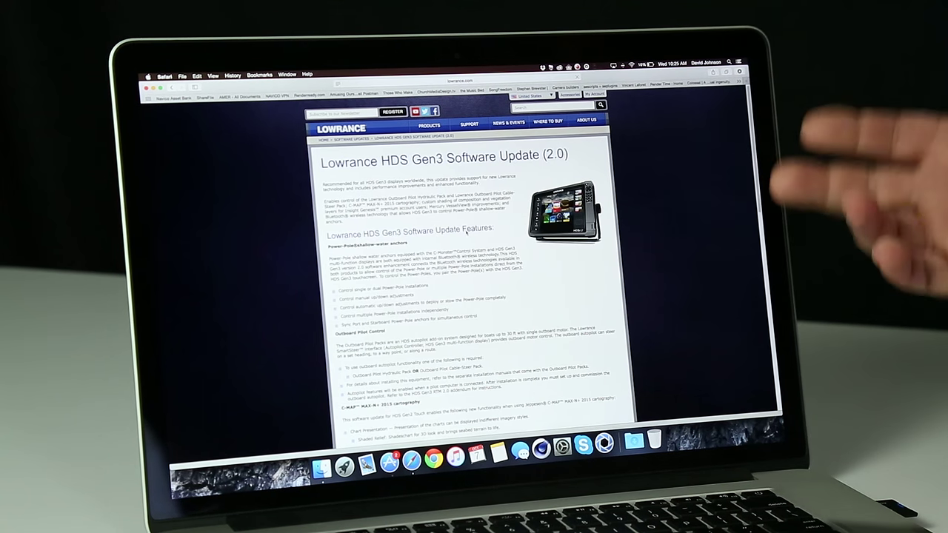
pyautogui.scroll(-3)
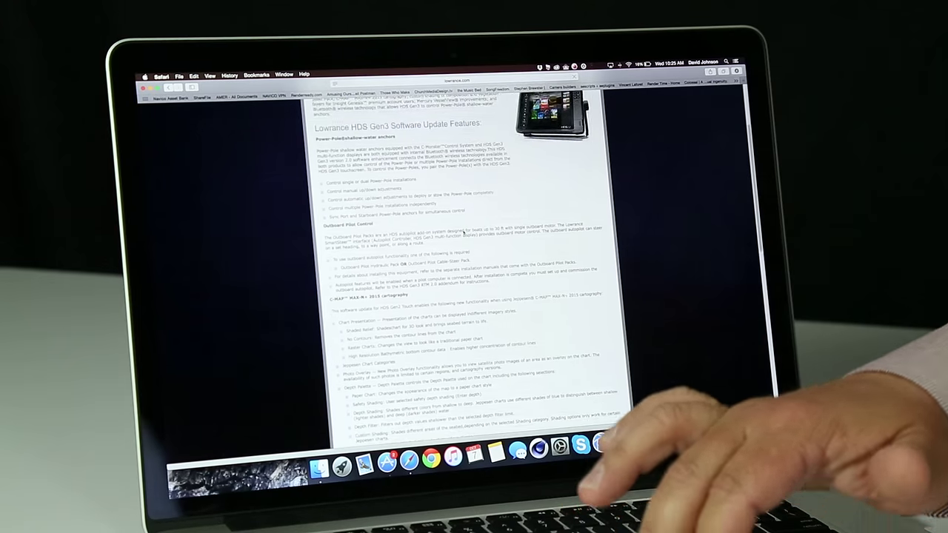
pyautogui.scroll(-3)
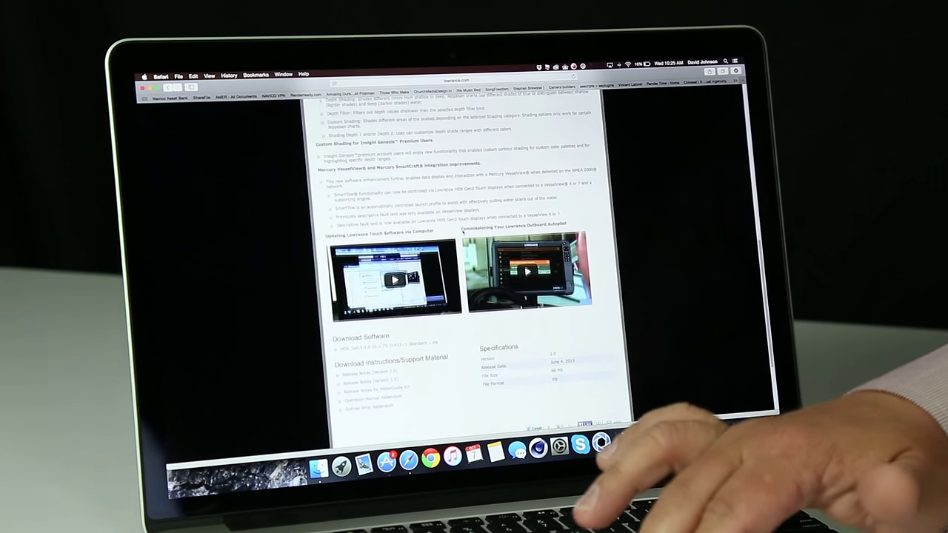
pyautogui.scroll(-3)
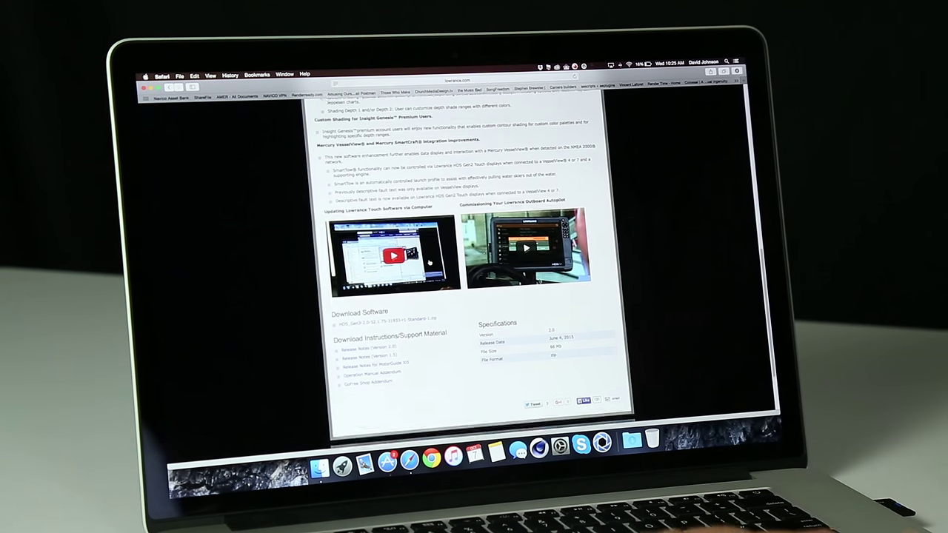
pyautogui.scroll(-3)
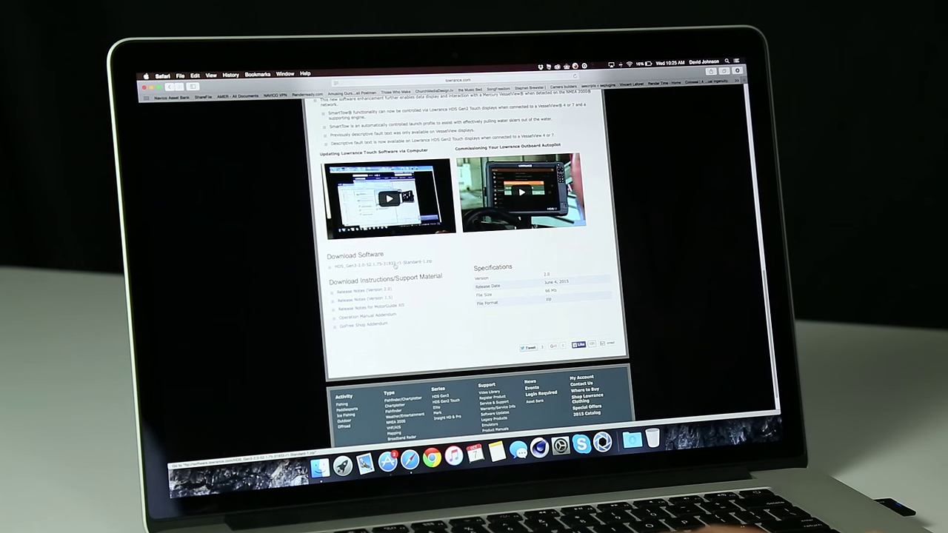
# Step: Bring up the context menu on the HDS Gen3 2.0 software zip link
pyautogui.rightClick(377, 267)
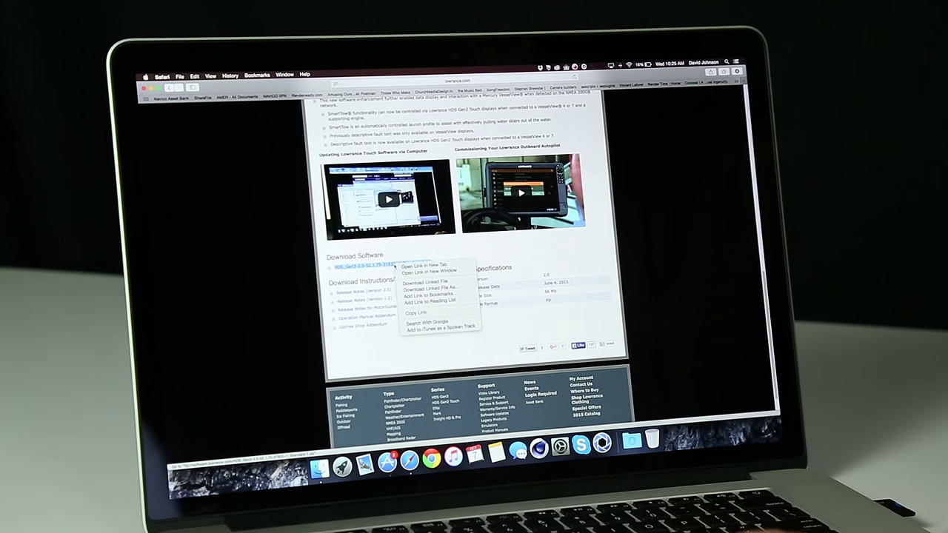
pyautogui.moveTo(425, 283)
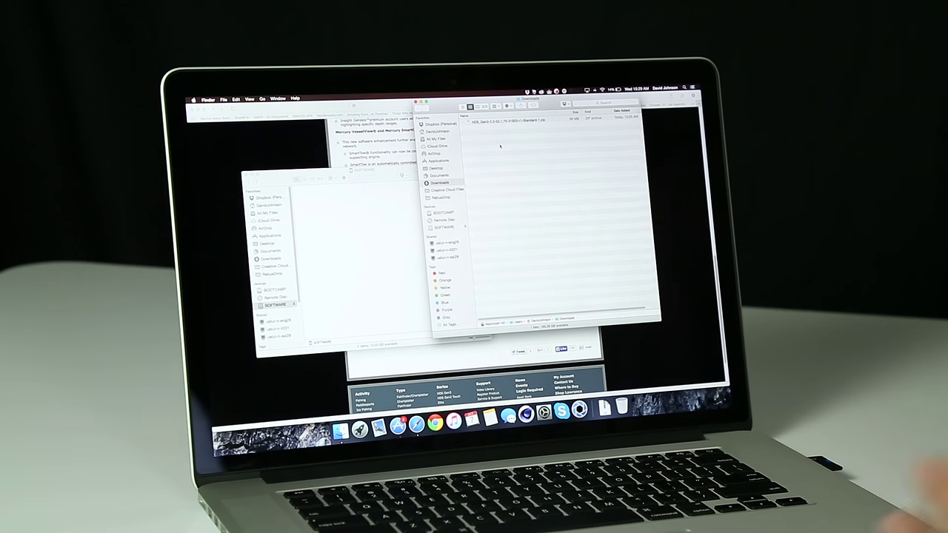
# Step: Launch Archive Utility through Spotlight search
pyautogui.press('cmd+space')
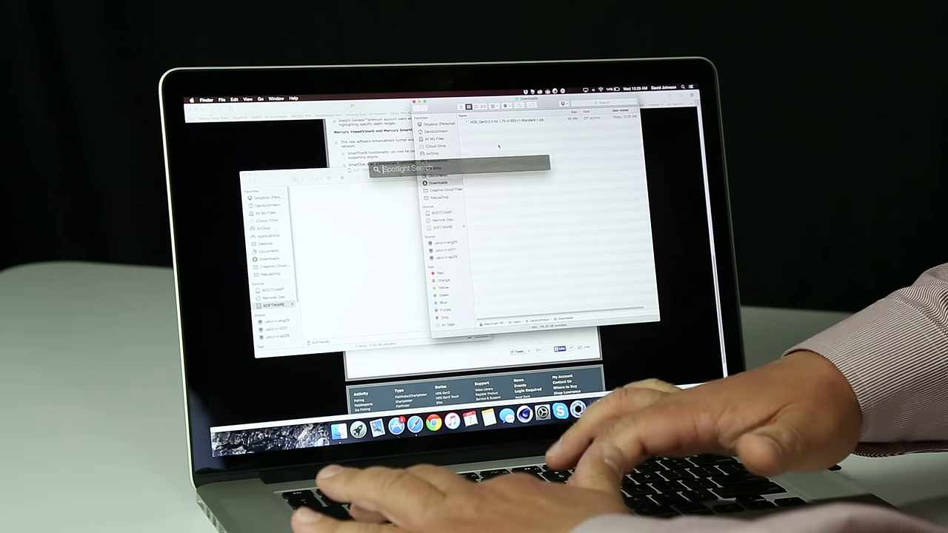
pyautogui.write('archive Utility')
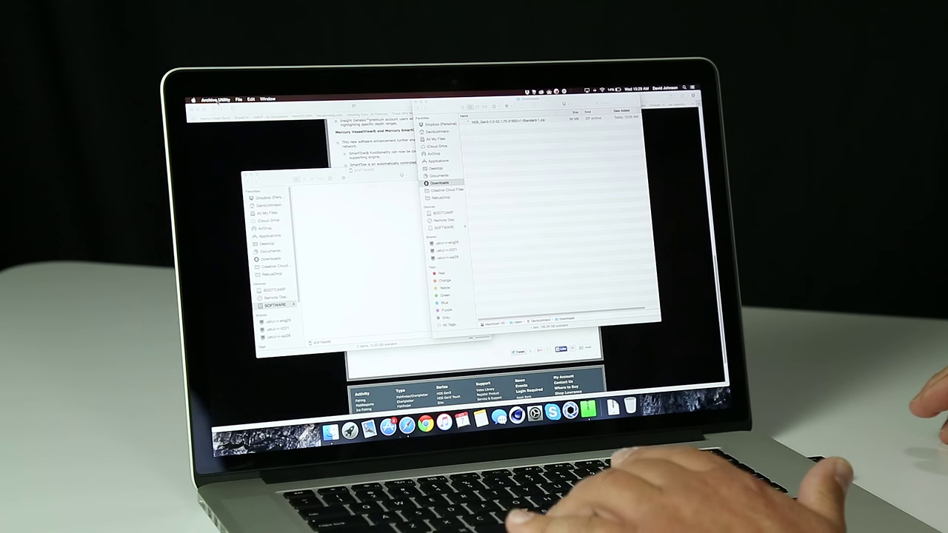
# Step: Turn off 'Keep expanding if possible' in Archive Utility preferences, then return to Finder Downloads
pyautogui.click(216, 99)
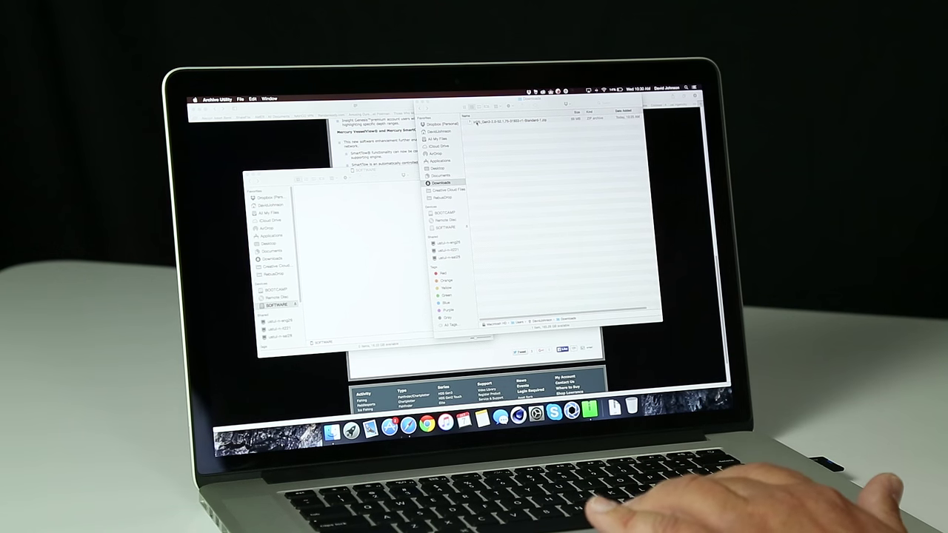
pyautogui.click(571, 215)
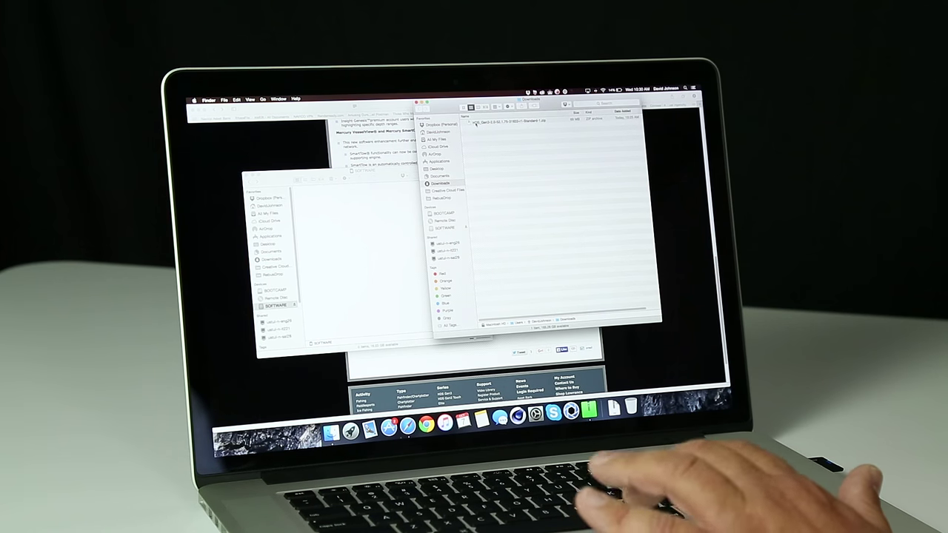